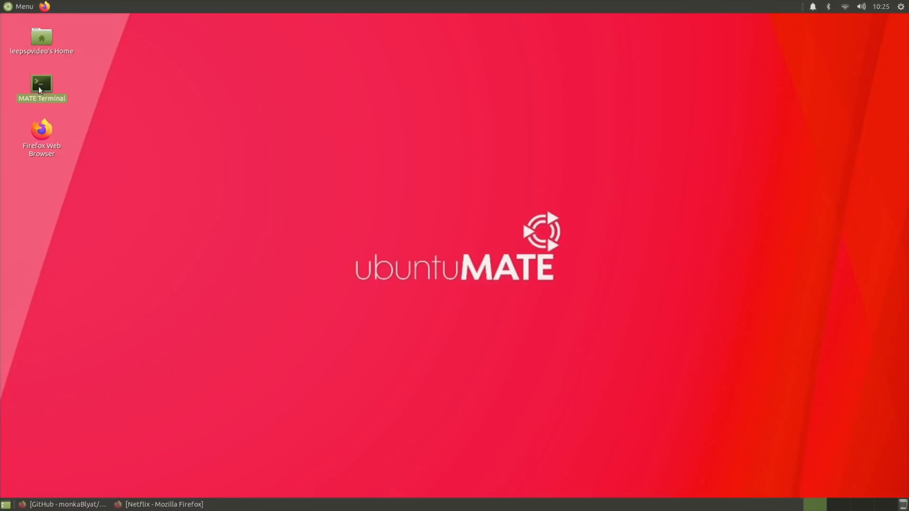
# Step: Launch MATE Terminal from the desktop and run neofetch to show Ubuntu 20.04.1 on the Raspberry Pi 4
pyautogui.doubleClick(40, 84)
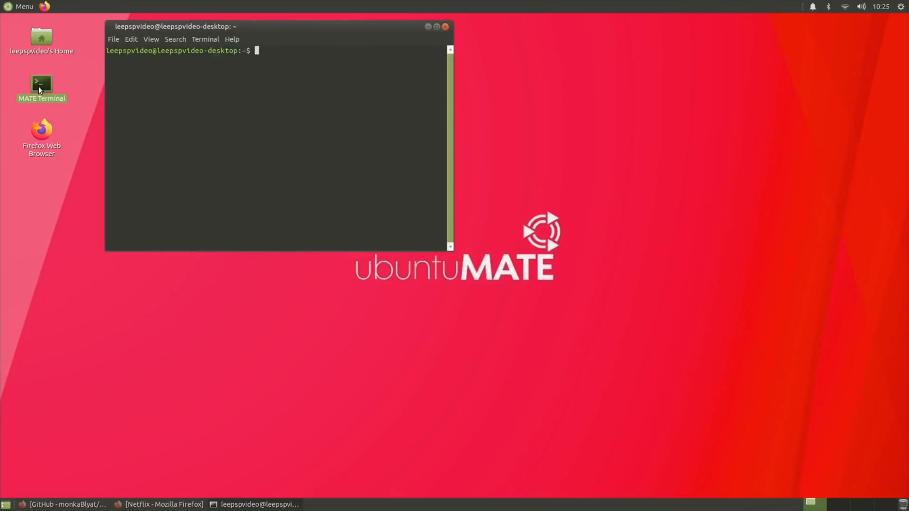
pyautogui.write('sudo nano /boot/config.txt')
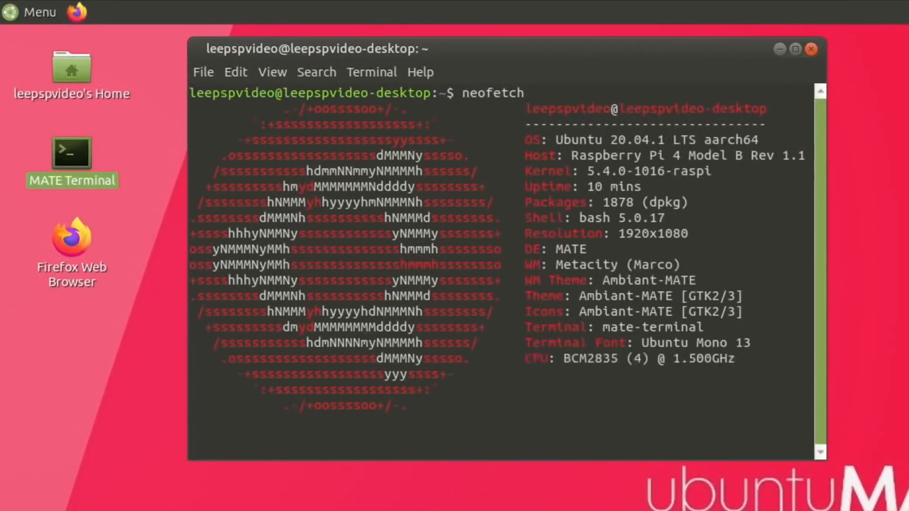
pyautogui.press('Return')
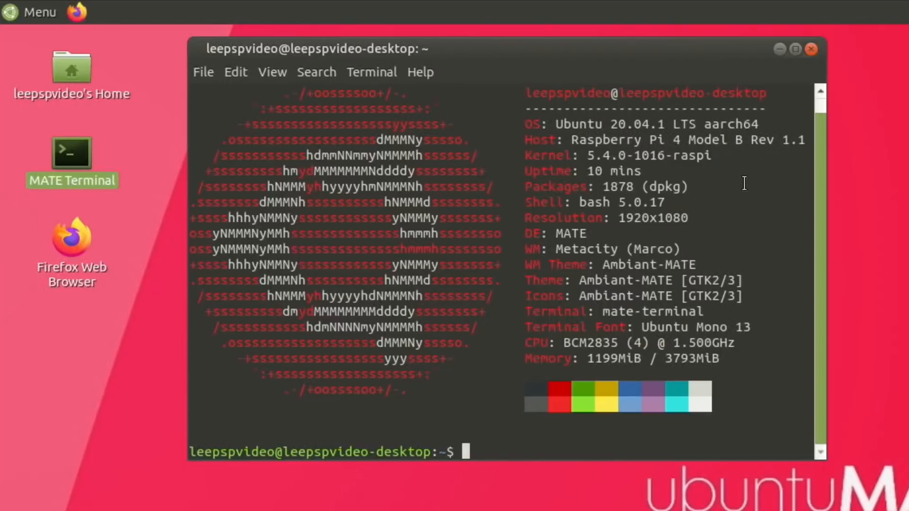
pyautogui.moveTo(669, 142)
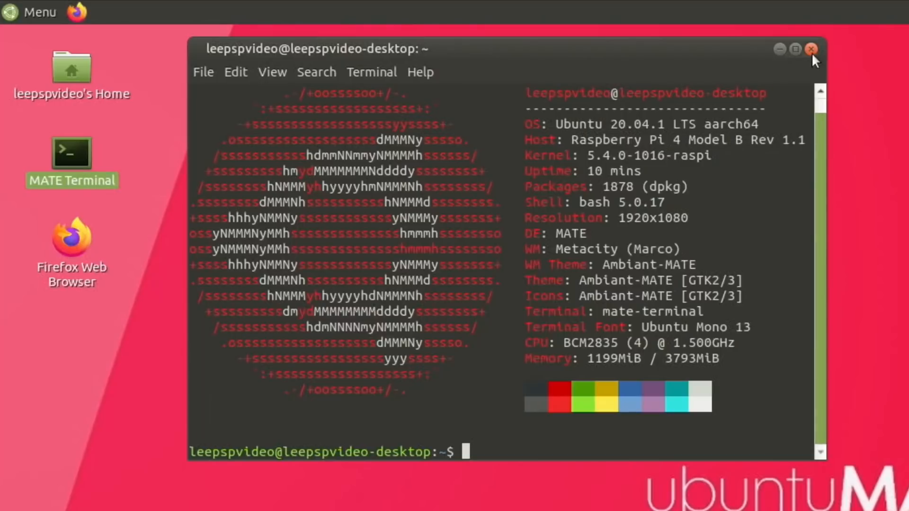
pyautogui.moveTo(811, 49)
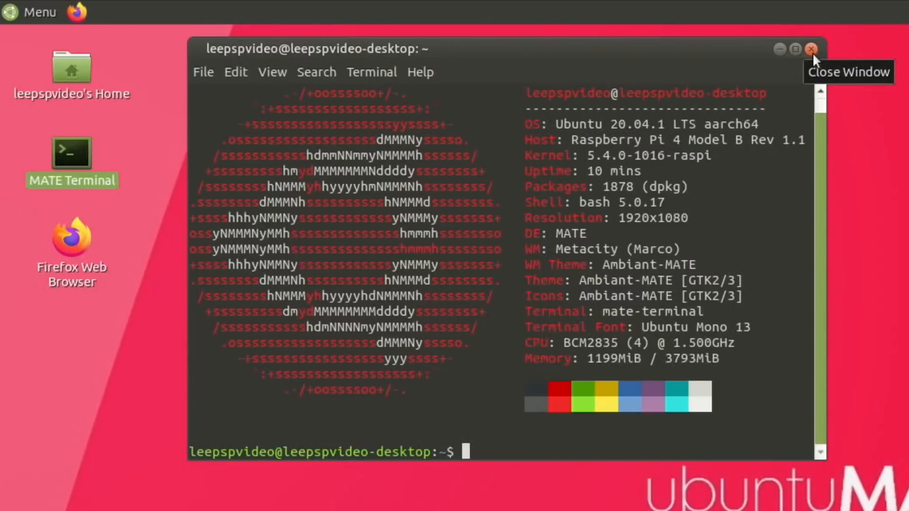
# Step: Close the terminal window to reveal the docker-chromium-armhf GitHub page in Firefox
pyautogui.click(812, 49)
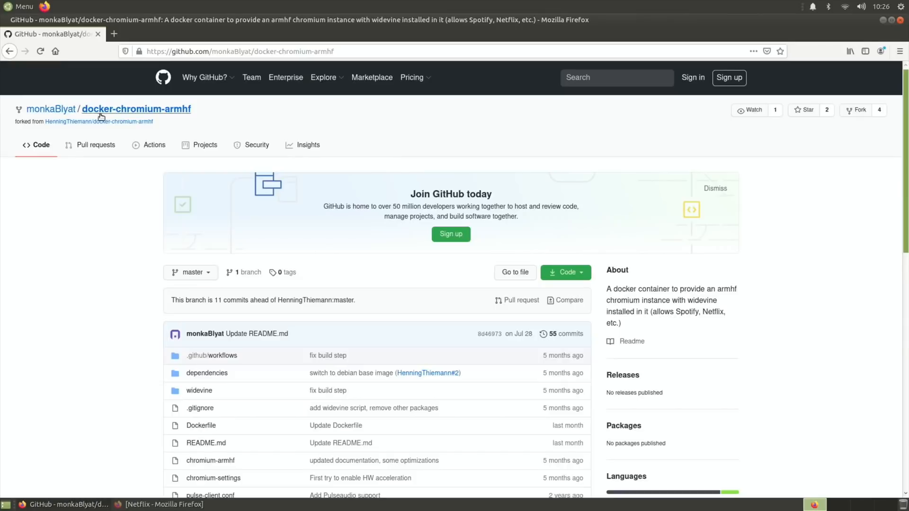
pyautogui.moveTo(184, 404)
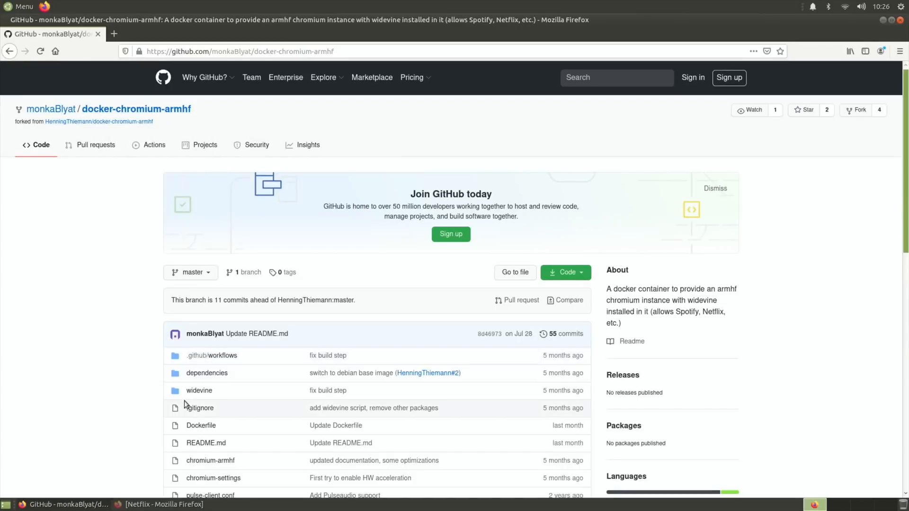
# Step: Enter the first Netflix profile and play The Last Dance, ending in error F7701-1003
pyautogui.click(156, 505)
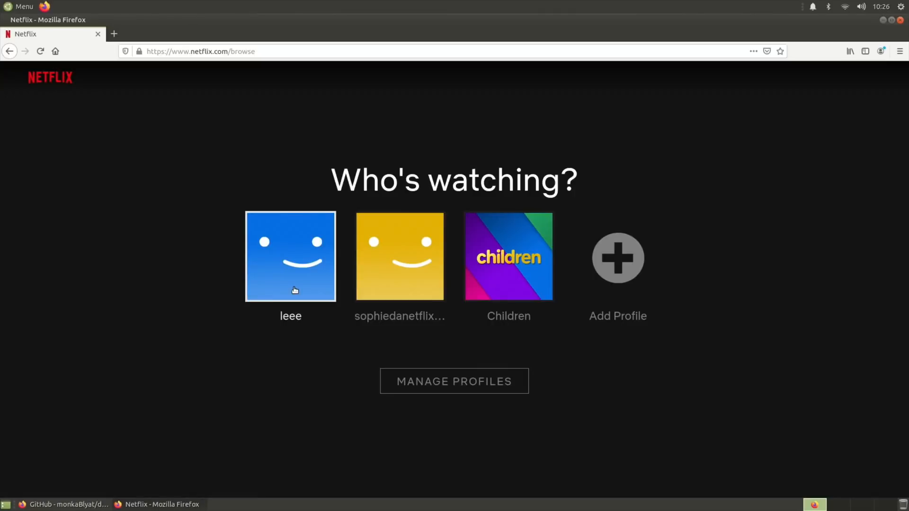
pyautogui.click(290, 256)
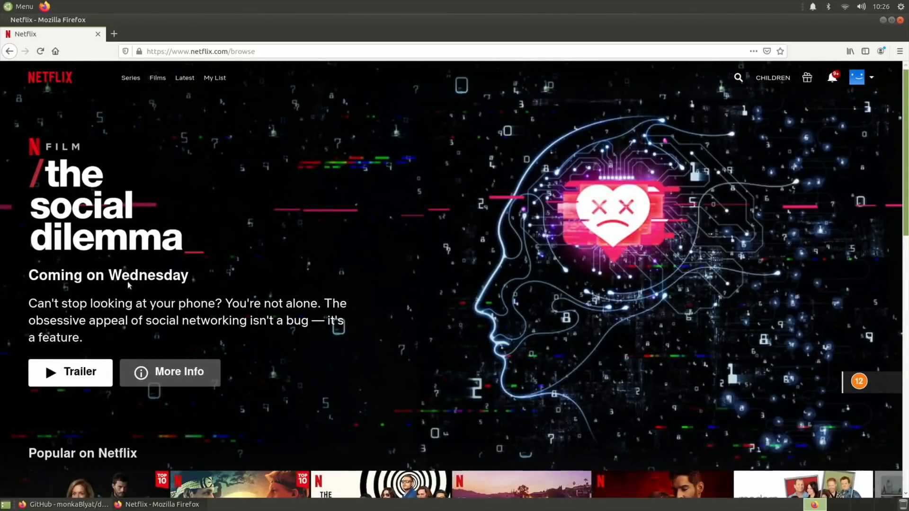
pyautogui.scroll(-3)
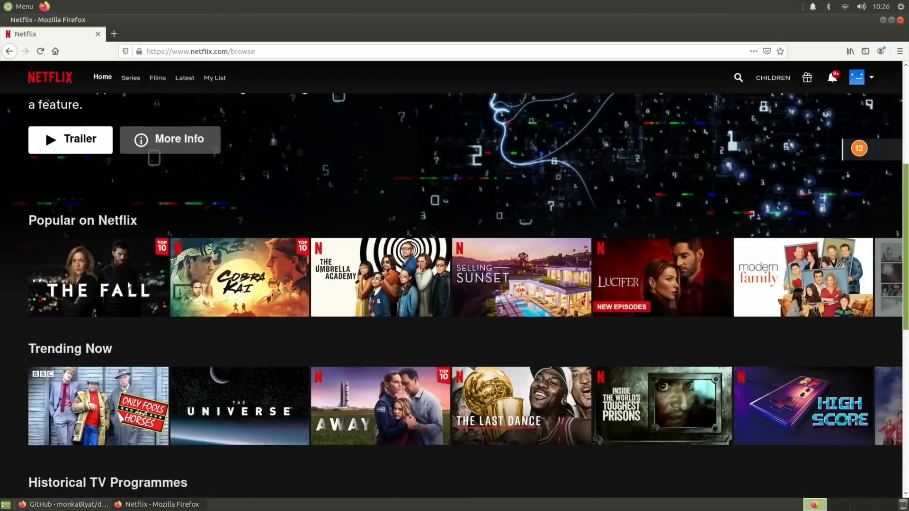
pyautogui.scroll(-3)
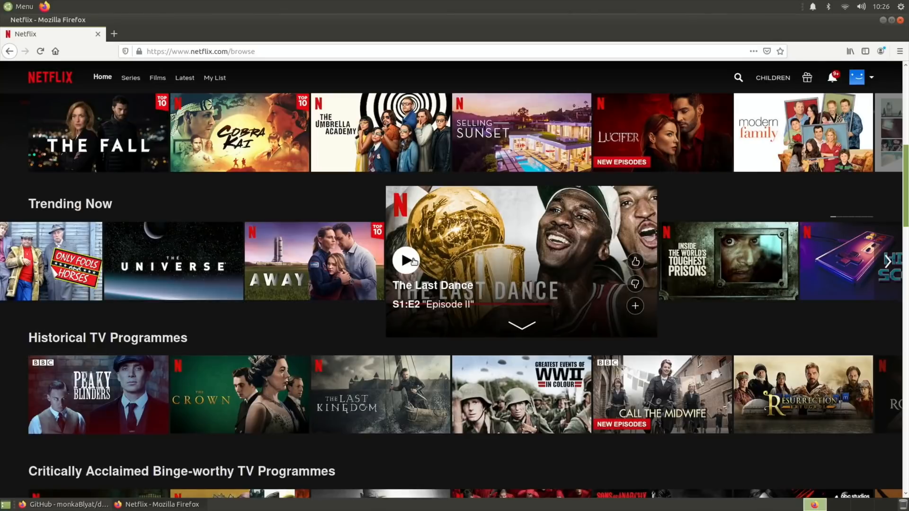
pyautogui.click(409, 261)
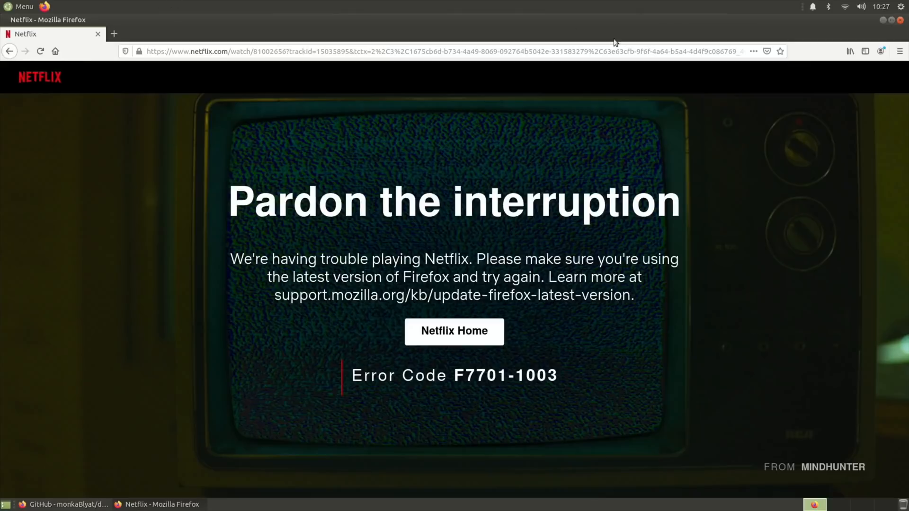
pyautogui.moveTo(503, 41)
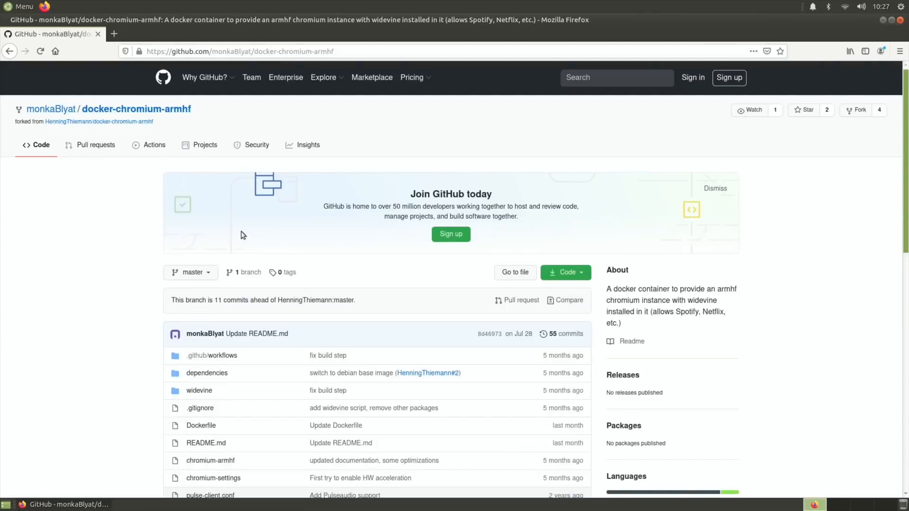
# Step: Scroll the README to the Build section and select the apt install docker command
pyautogui.scroll(-3)
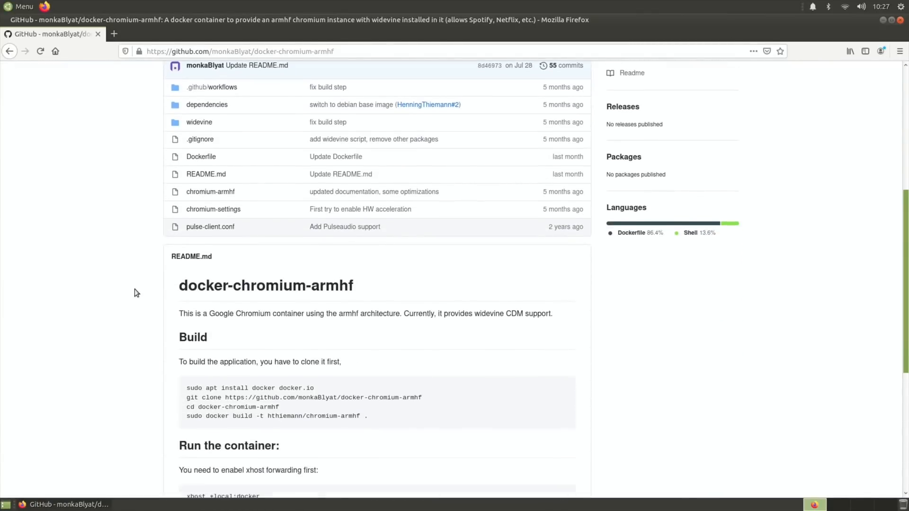
pyautogui.scroll(-3)
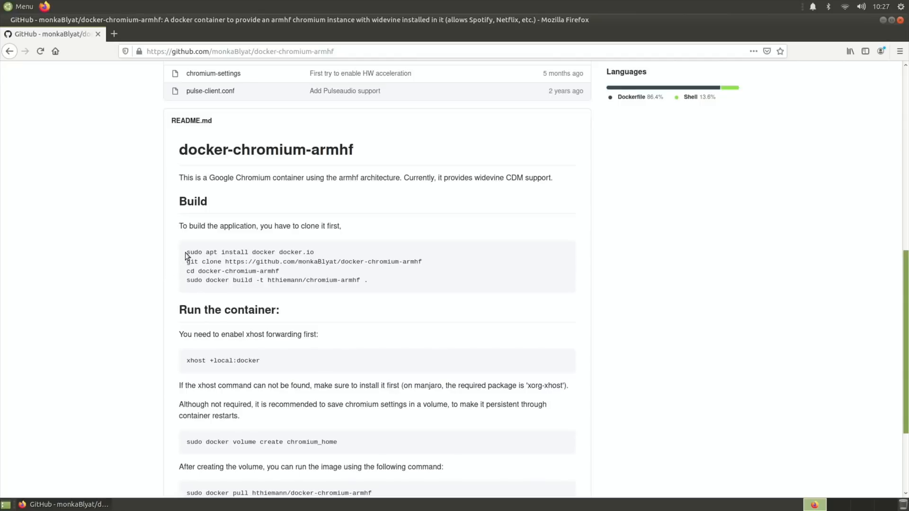
pyautogui.moveTo(186, 252); pyautogui.dragTo(316, 251)
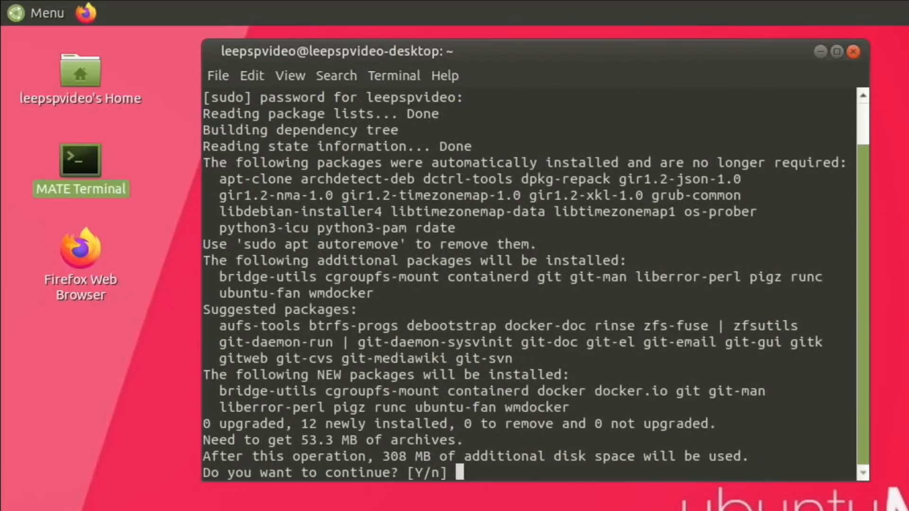
# Step: Confirm the docker.io package install with y, then copy the git clone command from the README
pyautogui.write('y')
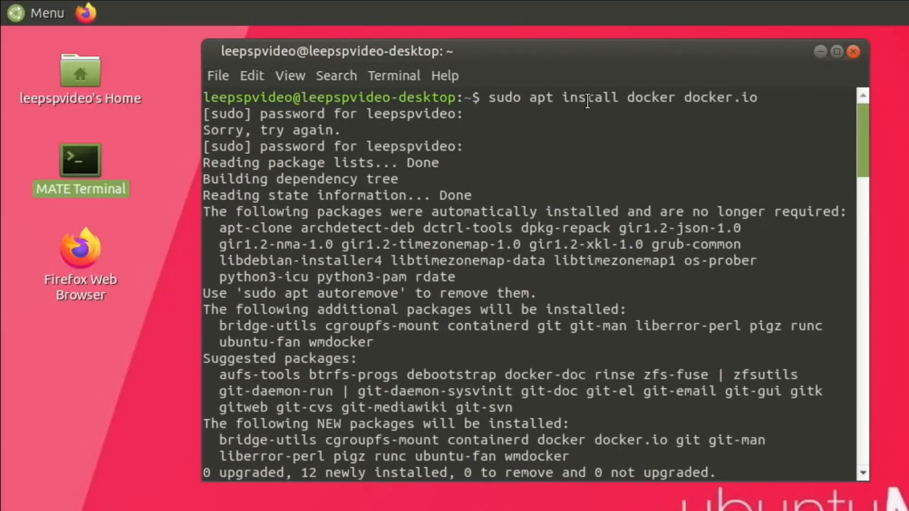
pyautogui.moveTo(863, 168)
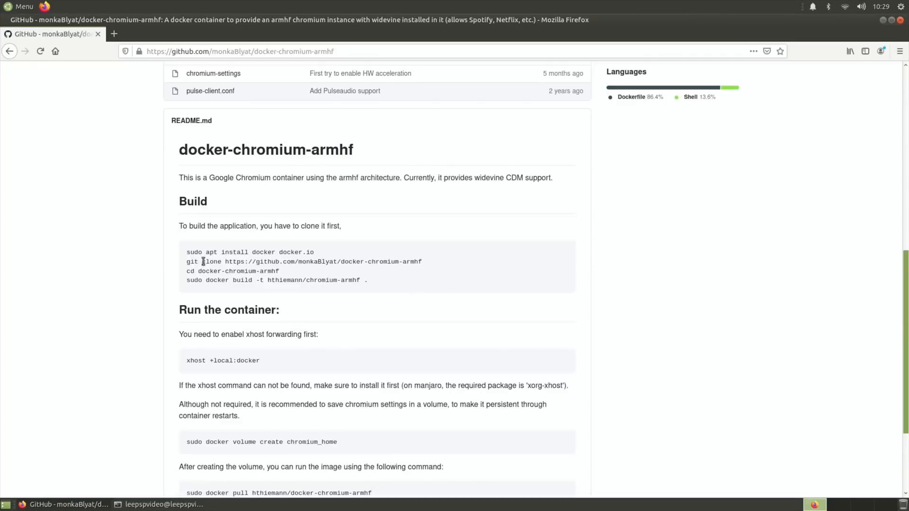
pyautogui.moveTo(187, 262); pyautogui.dragTo(368, 261)
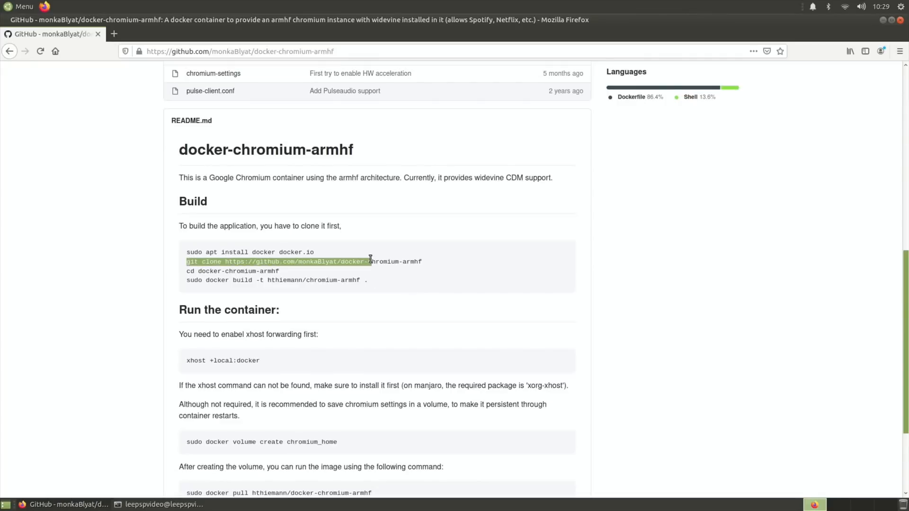
pyautogui.rightClick(409, 261)
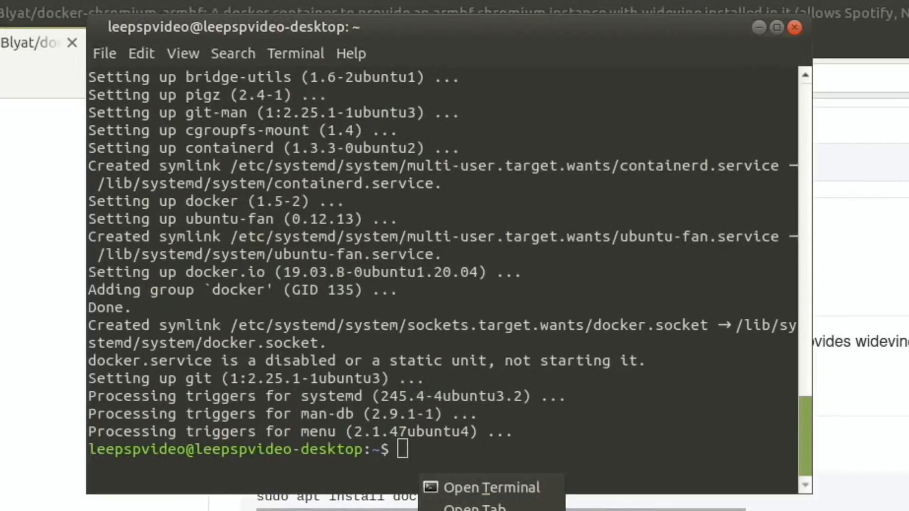
pyautogui.write('git clone https://github.com/monkaBlyat/docker-chromium-armhf')
pyautogui.write('cd docker-chromium-armhf')
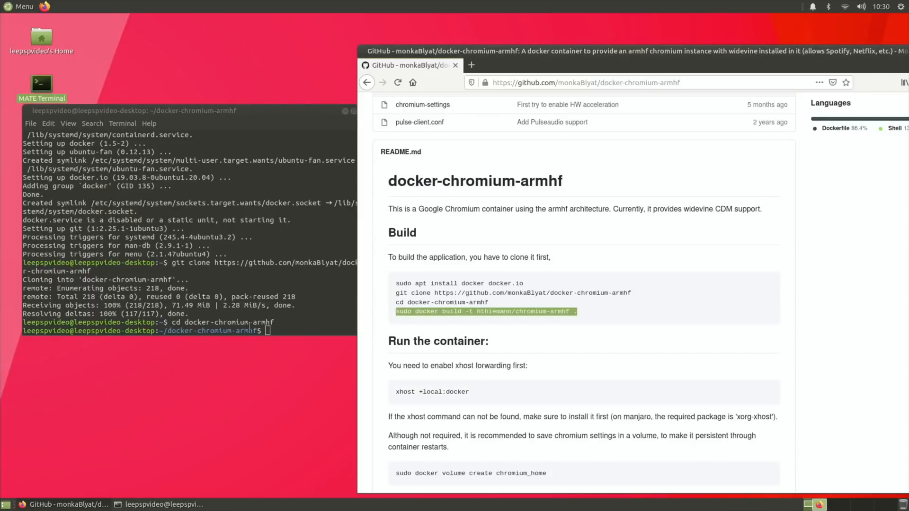
# Step: Run 'sudo docker build -t hthiemann/chromium-armhf .' to build the image as hthiemann/chromium-armhf:latest
pyautogui.rightClick(249, 331)
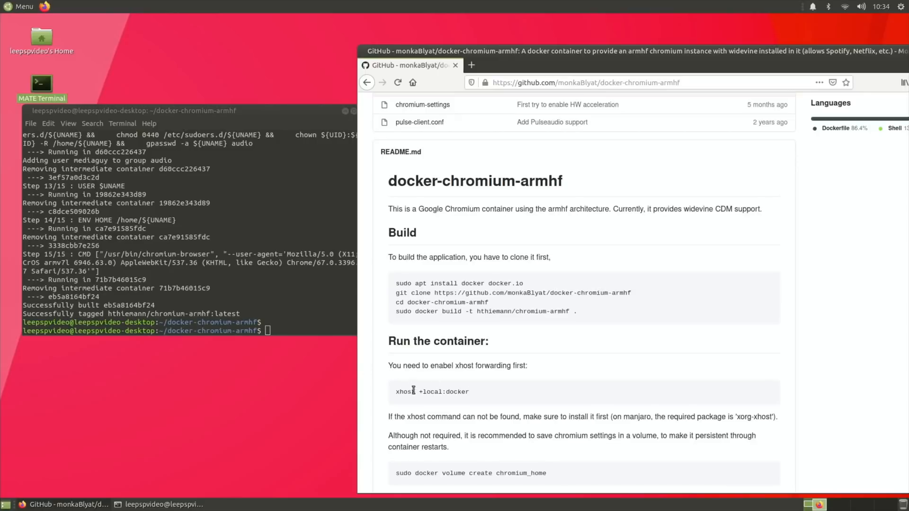
# Step: Run 'xhost +local:docker' and 'sudo docker volume create chromium_home'
pyautogui.doubleClick(431, 391)
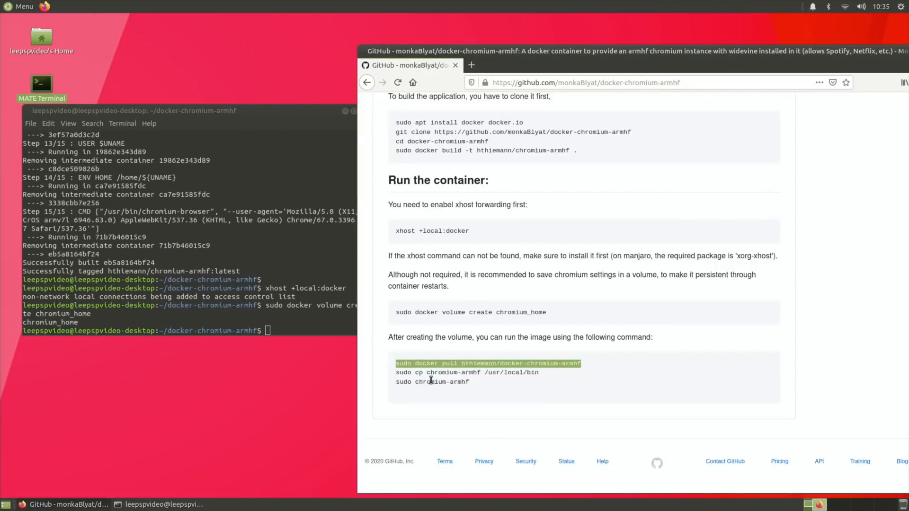
# Step: Pull hthiemann/docker-chromium-armhf, copy chromium-armhf to /usr/local/bin and launch 'sudo chromium-armhf'
pyautogui.rightClick(278, 333)
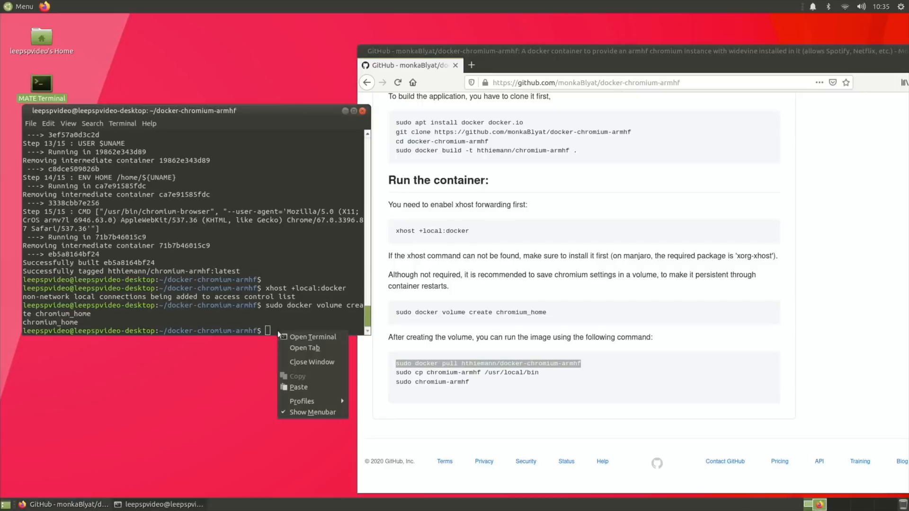
pyautogui.click(297, 387)
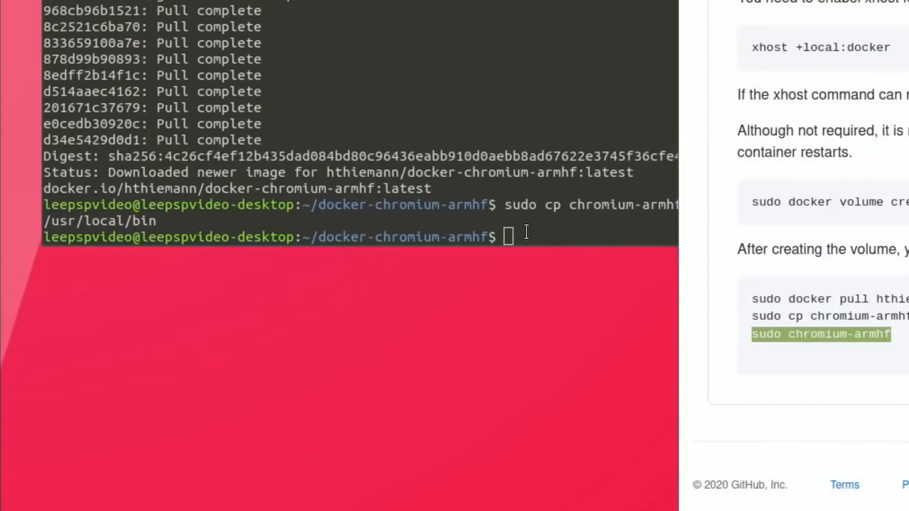
pyautogui.rightClick(508, 237)
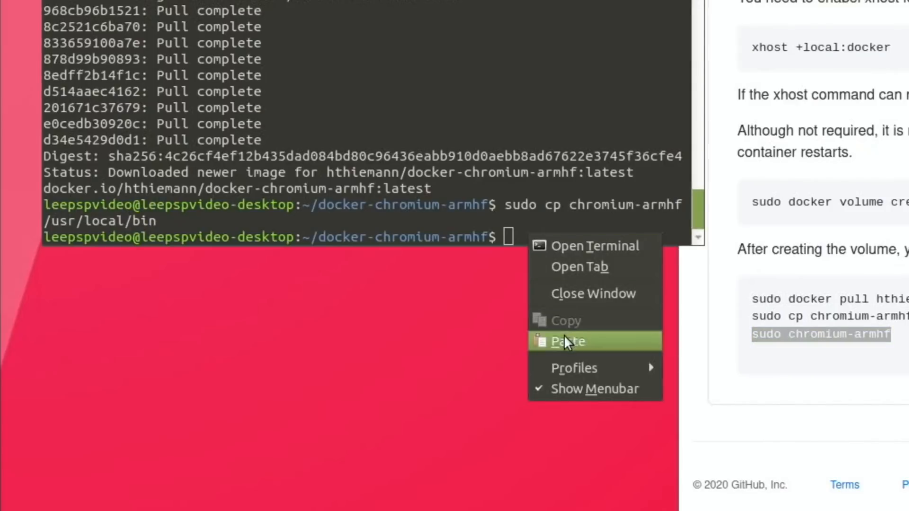
pyautogui.click(566, 340)
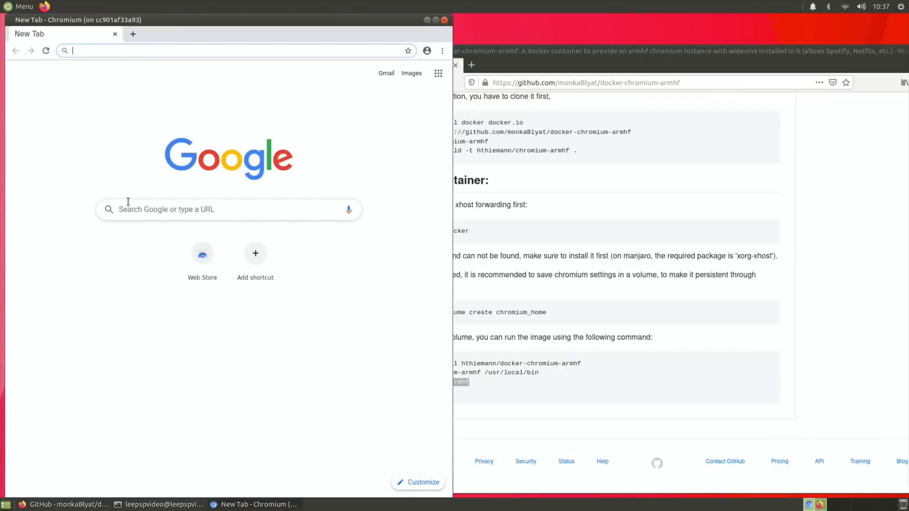
# Step: Go to netflix.com in the containerized Chromium, reaching the 'Who's watching?' profile chooser
pyautogui.write('net')
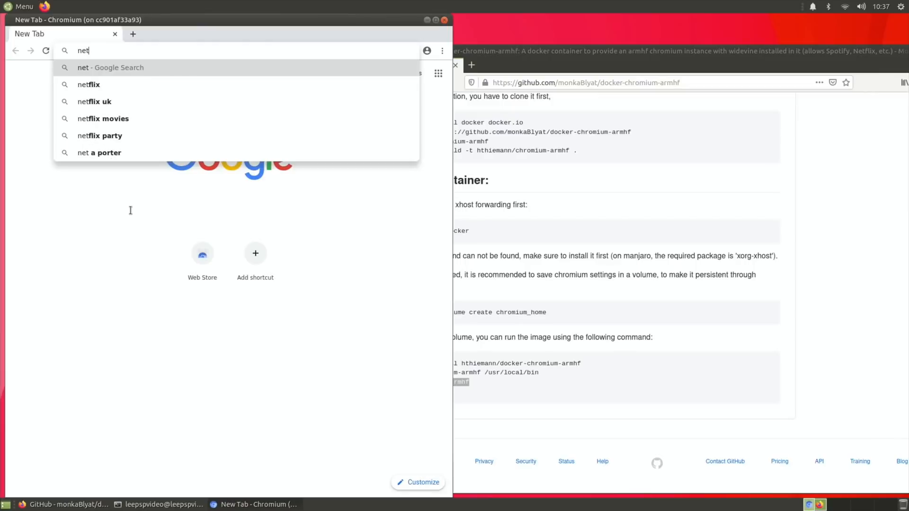
pyautogui.click(88, 84)
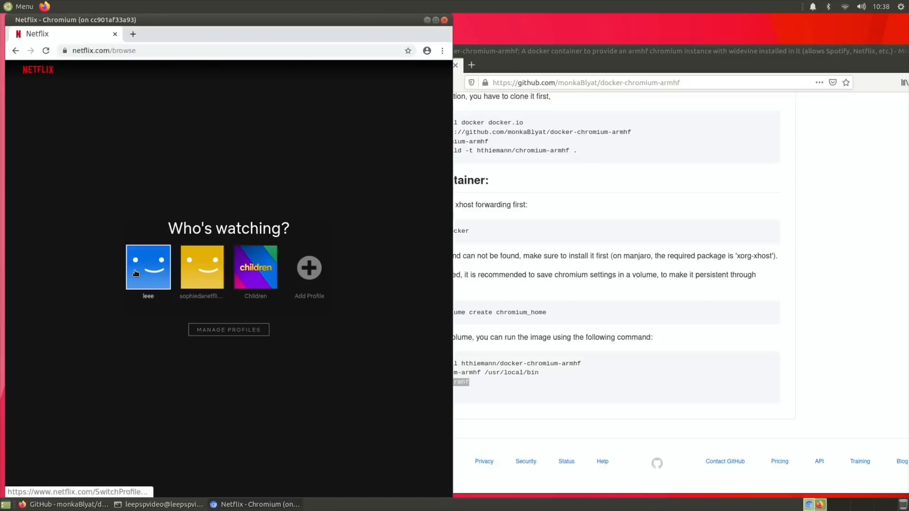
# Step: Enter the first profile, find The Last Dance under Trending Now and play episode 2
pyautogui.click(148, 267)
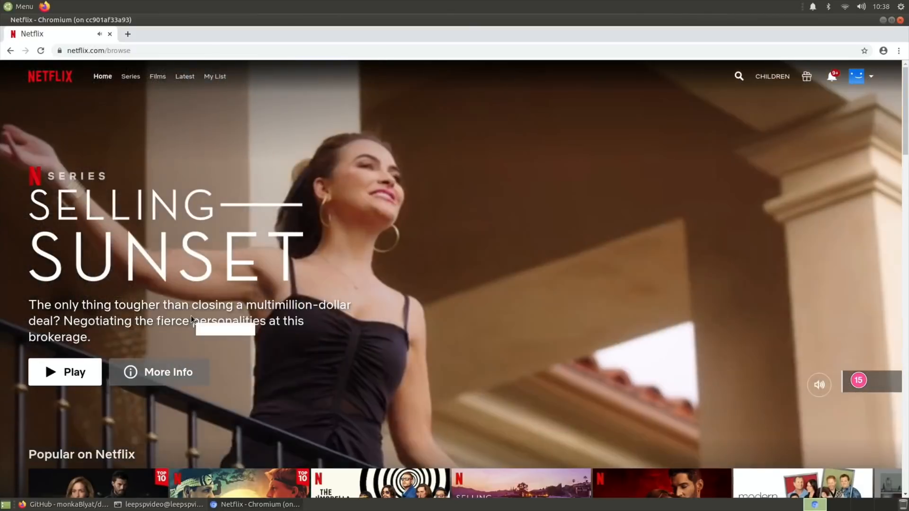
pyautogui.scroll(-3)
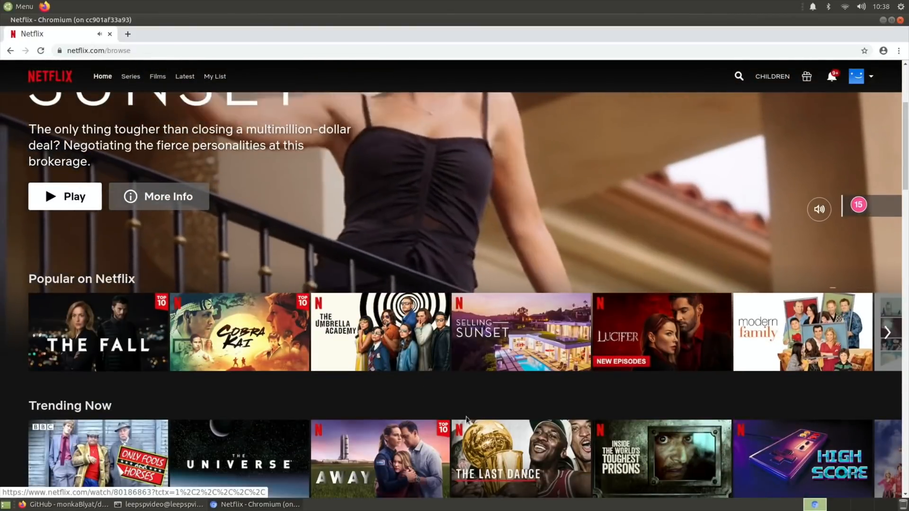
pyautogui.click(520, 458)
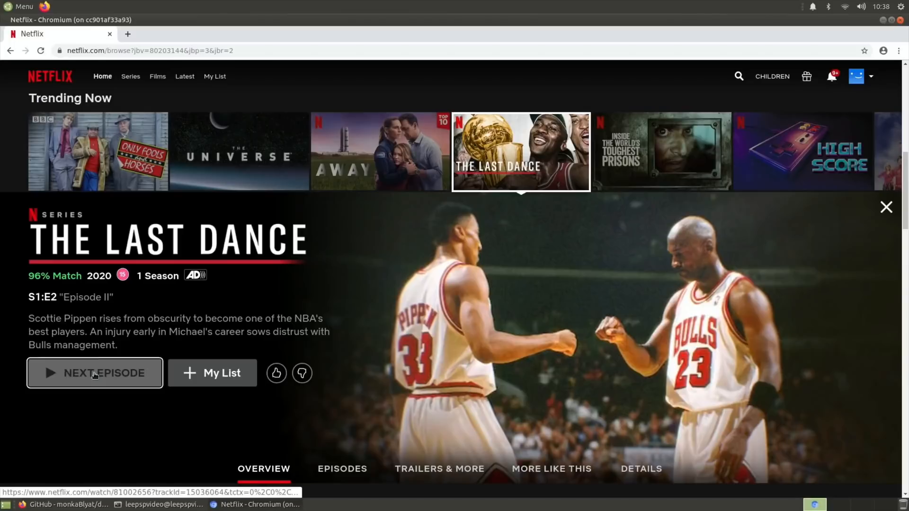
pyautogui.click(95, 373)
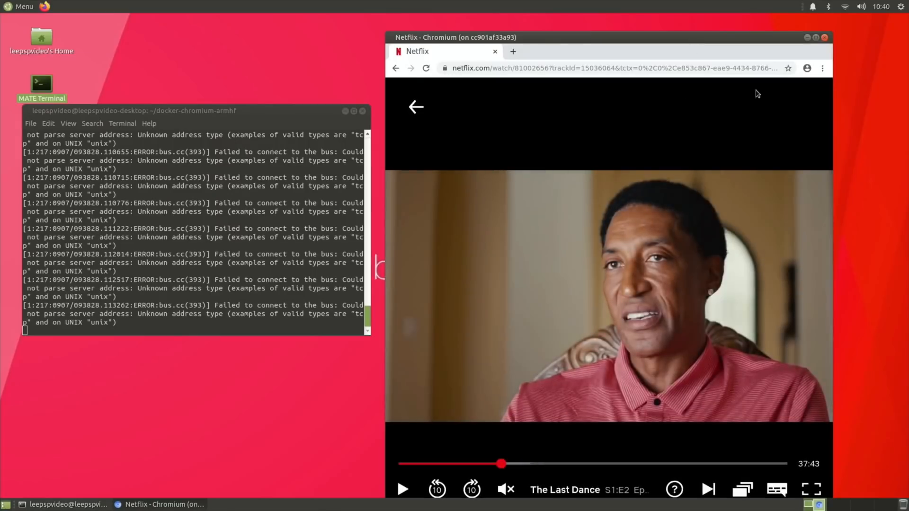
# Step: Close the Chromium Netflix window and the MATE Terminal, returning to the empty desktop
pyautogui.click(824, 36)
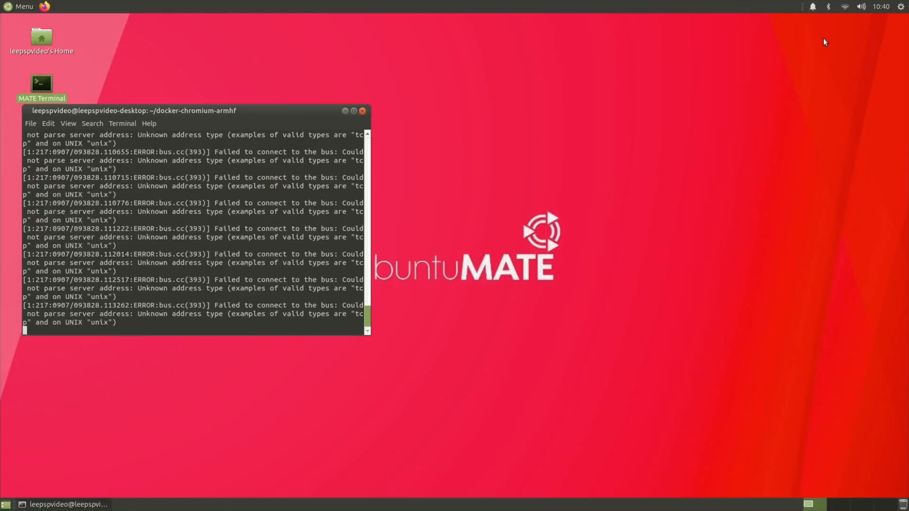
pyautogui.click(362, 110)
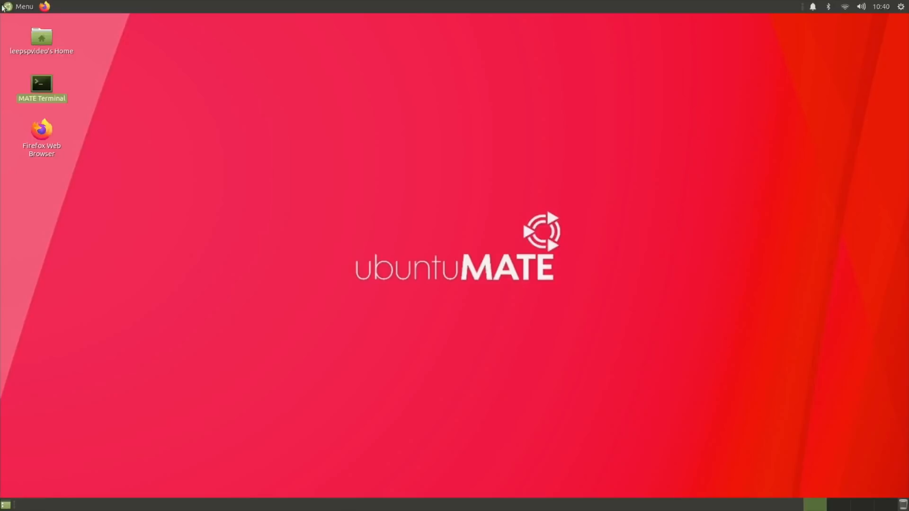
pyautogui.click(20, 7)
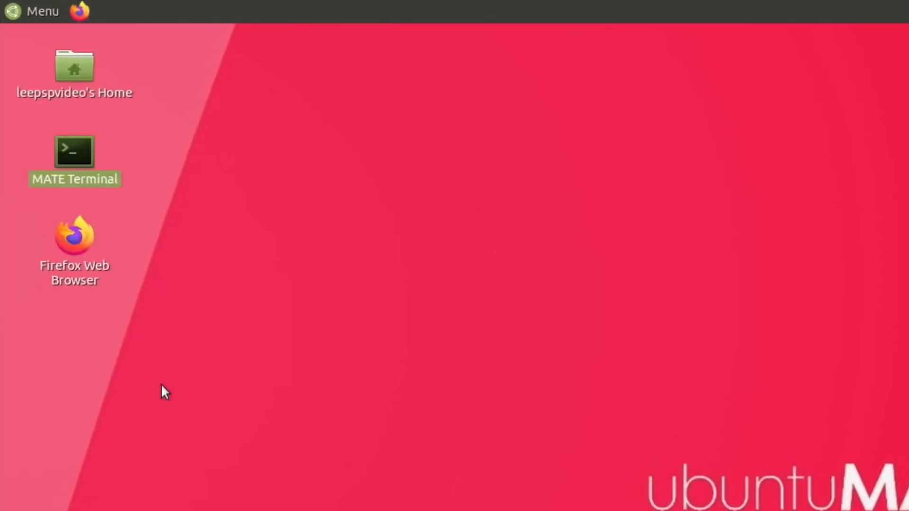
# Step: From a new terminal run 'sudo chromium-armhf' with the password, then begin closing that terminal
pyautogui.doubleClick(74, 151)
pyautogui.write('sudo chromium-armhf')
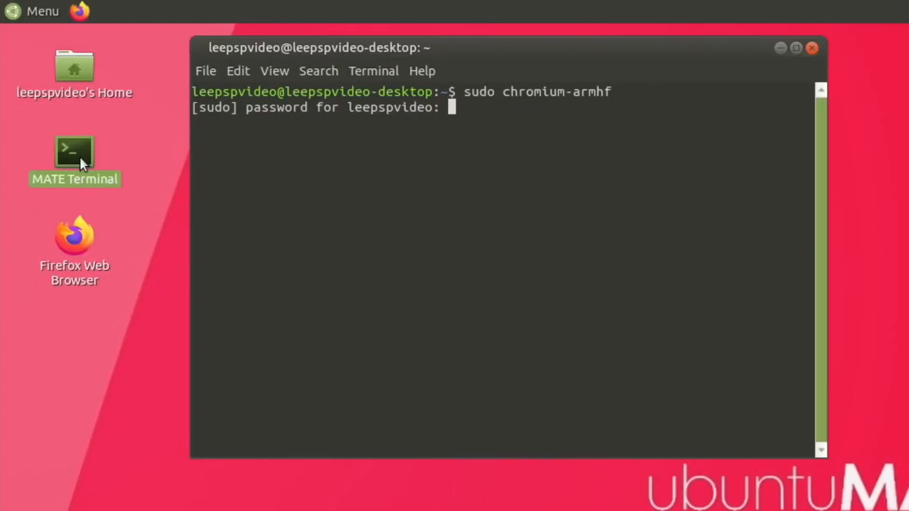
pyautogui.press('Return')
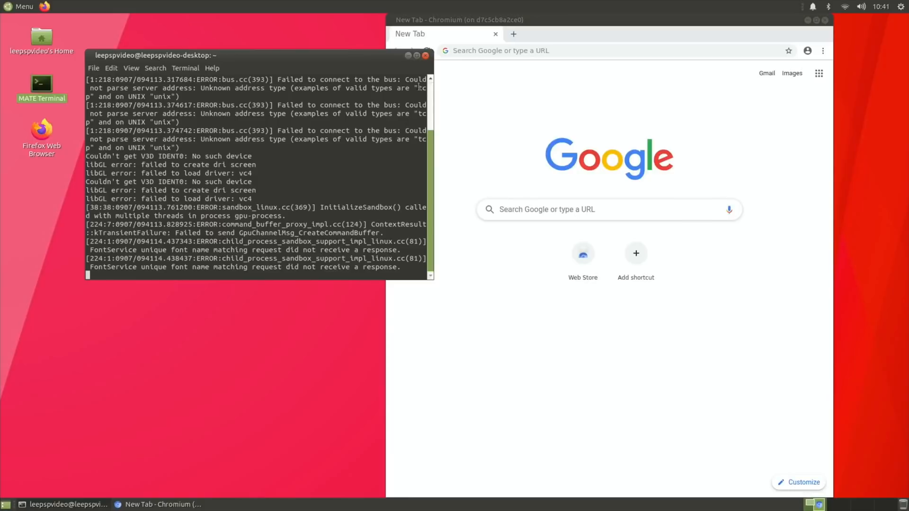
pyautogui.click(425, 56)
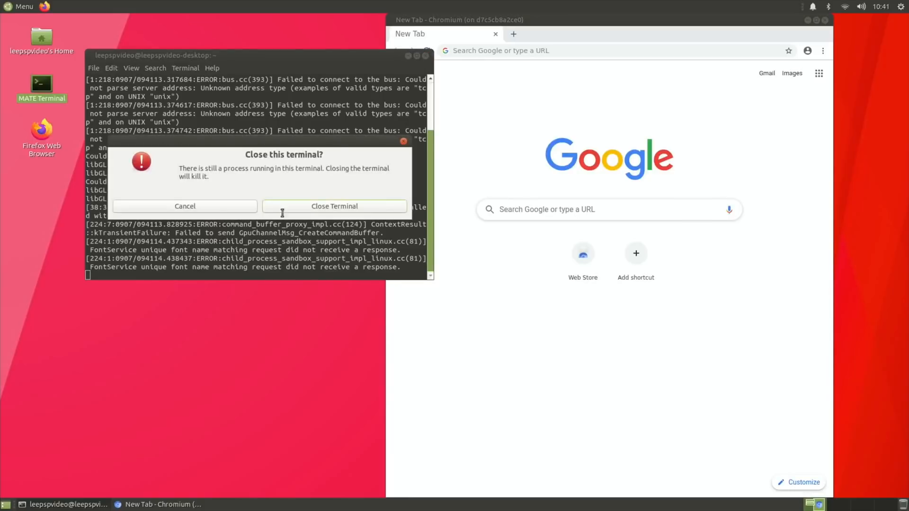